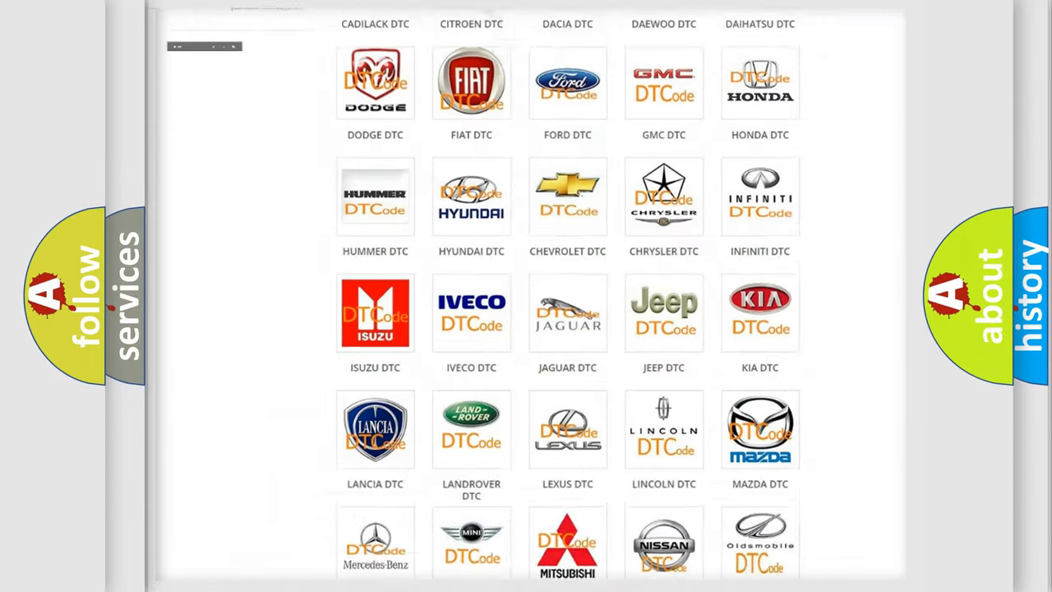
Step: Pick SATURN DTC from the AirbagReset.sk brand grid and browse the Saturn code list
scroll("up", 3)
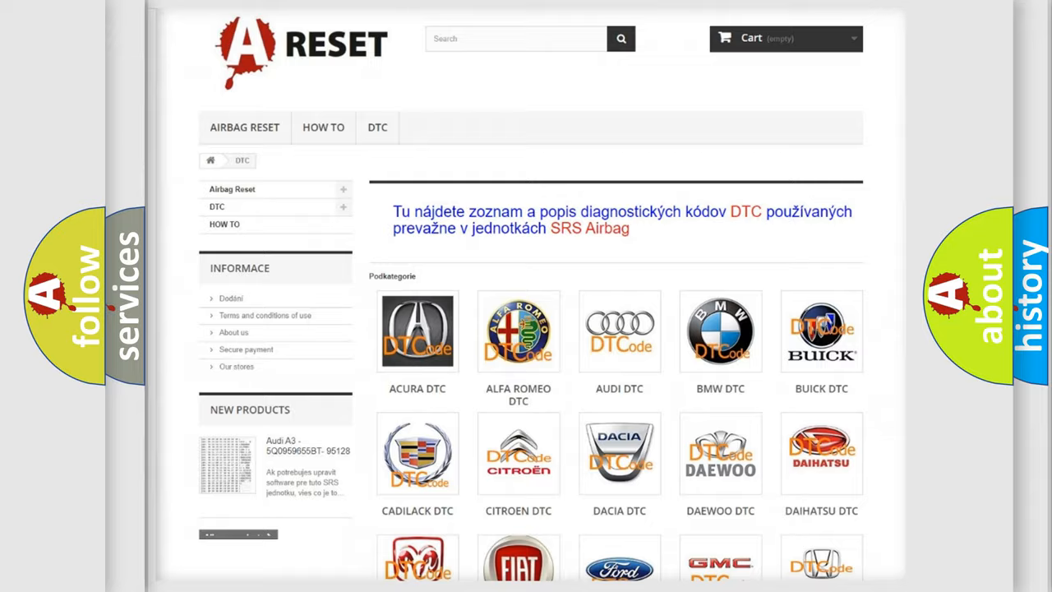
scroll("down", 3)
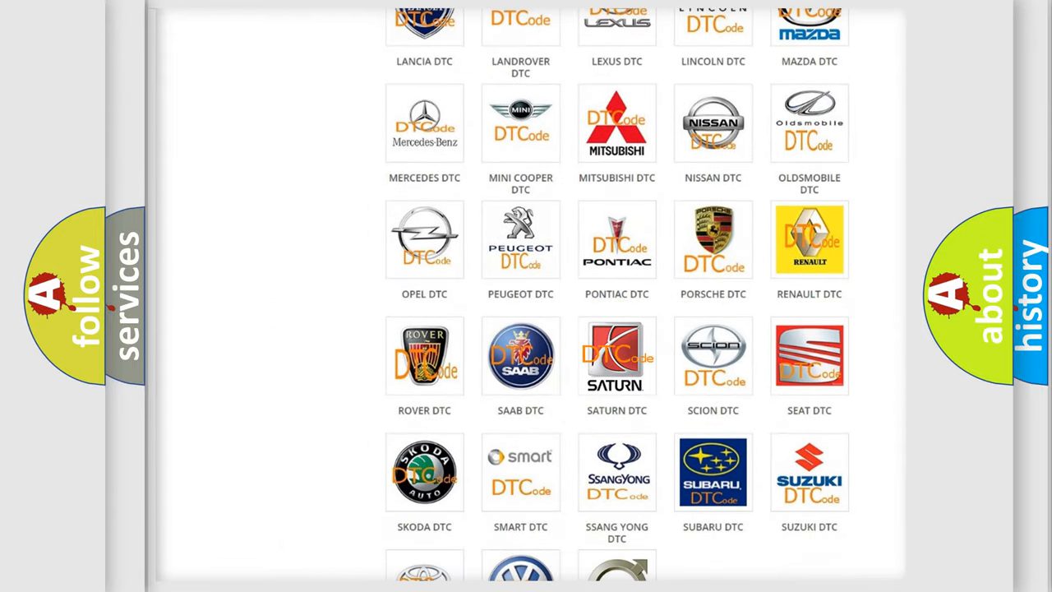
left_click(617, 356)
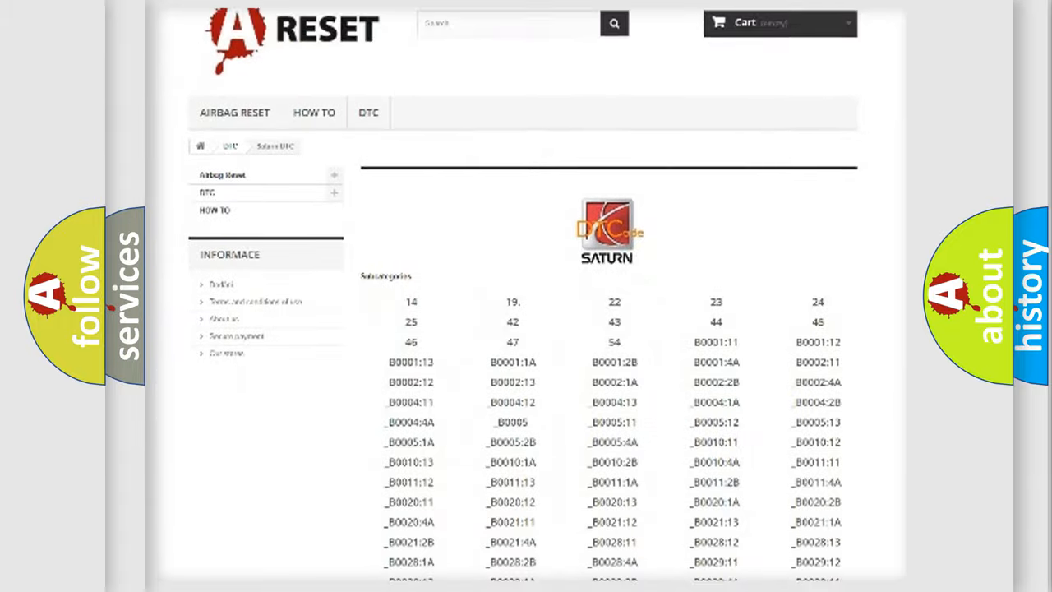
scroll("down", 3)
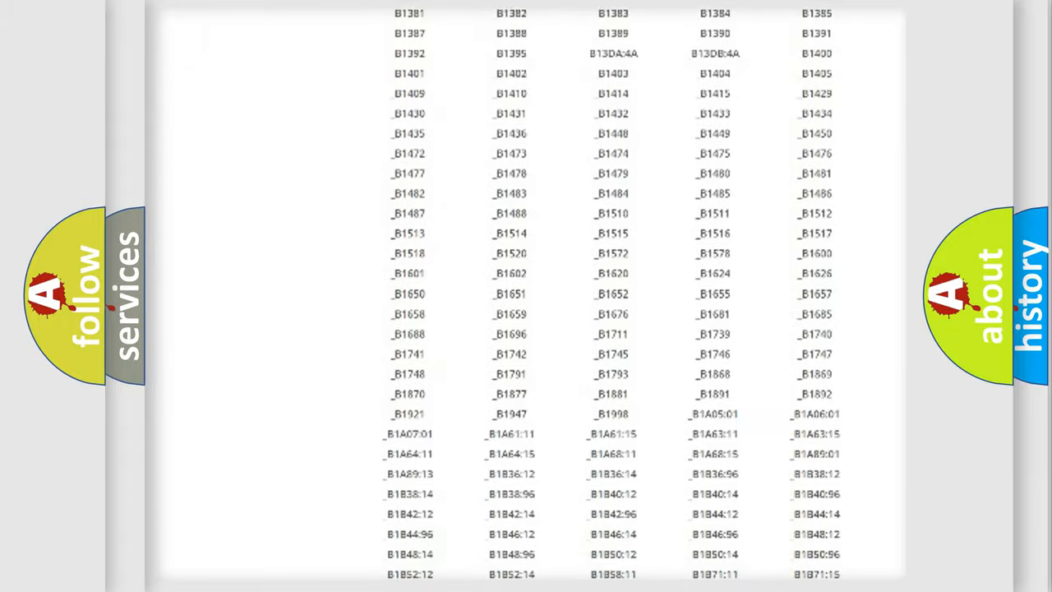
scroll("up", 3)
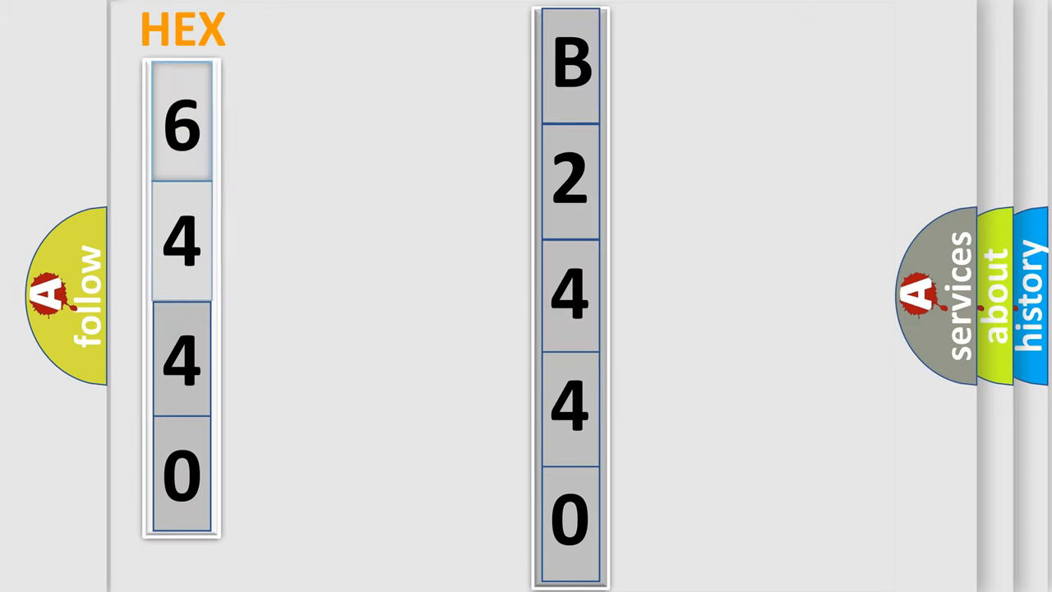
left_click(182, 126)
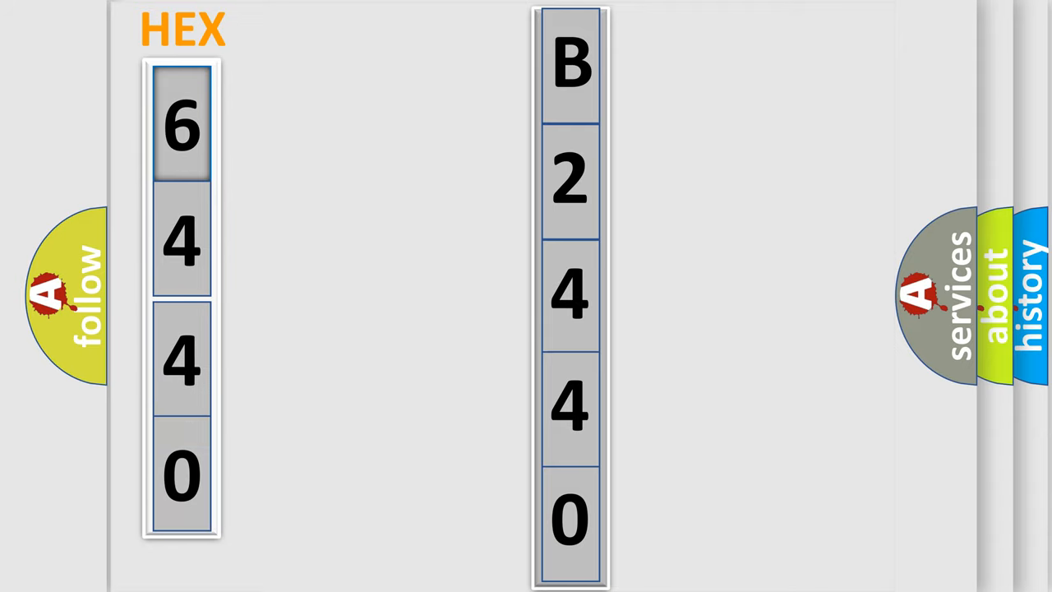